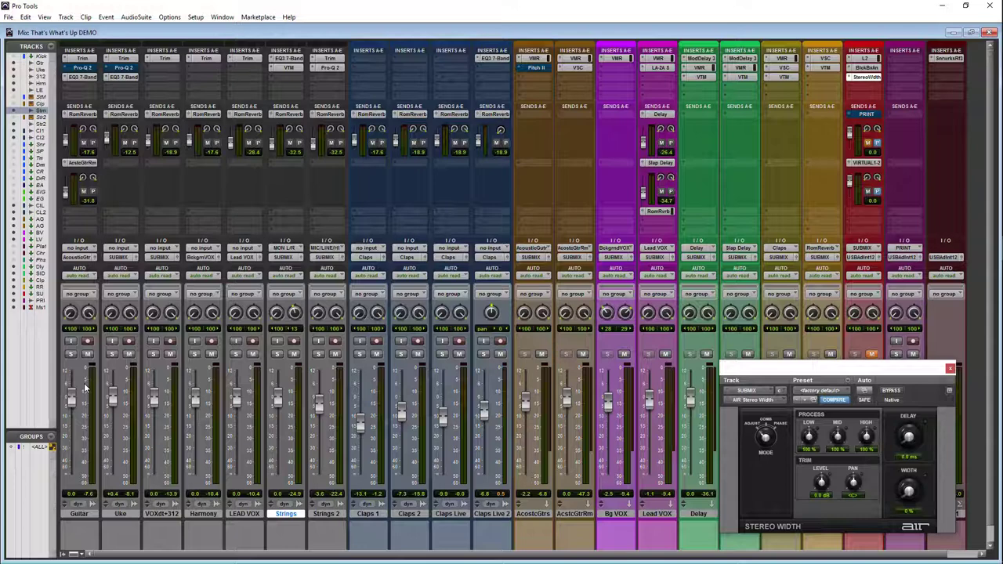
{"action": "mouse_move", "coordinate": [72, 359]}
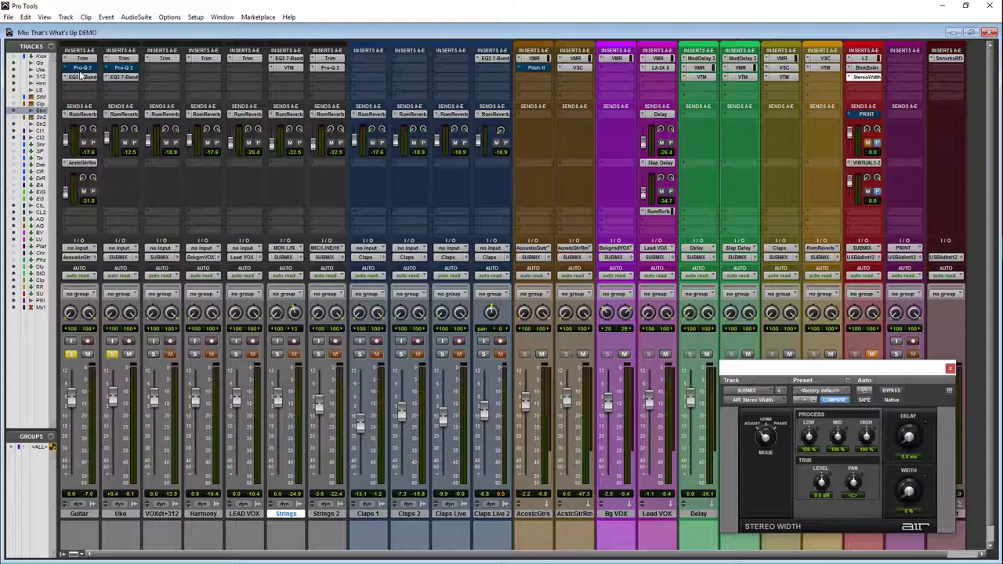
Step: Open the EQ3 7-Band windows on the Guitar and Uke channels side by side
{"action": "left_click", "coordinate": [84, 77]}
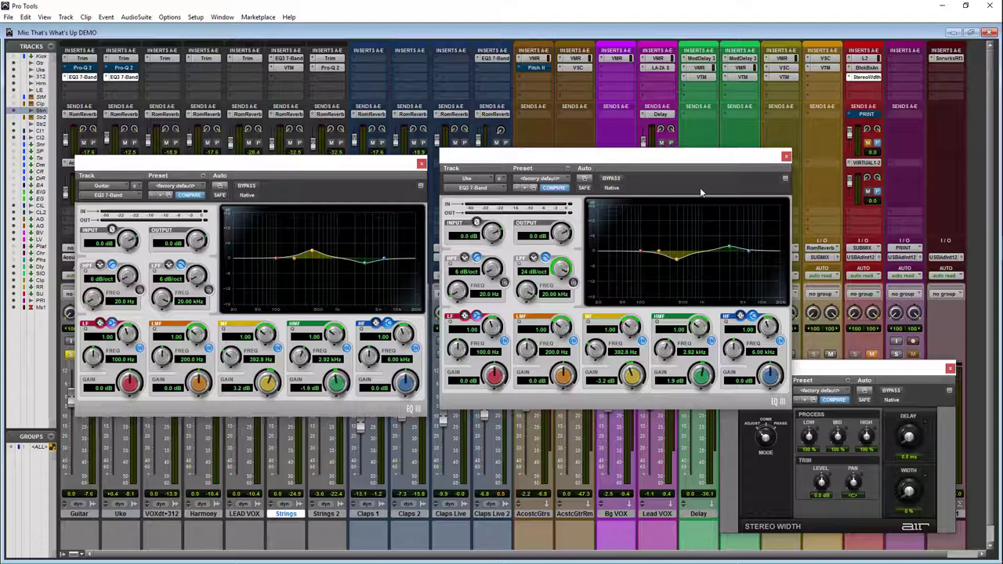
{"action": "left_click", "coordinate": [246, 185]}
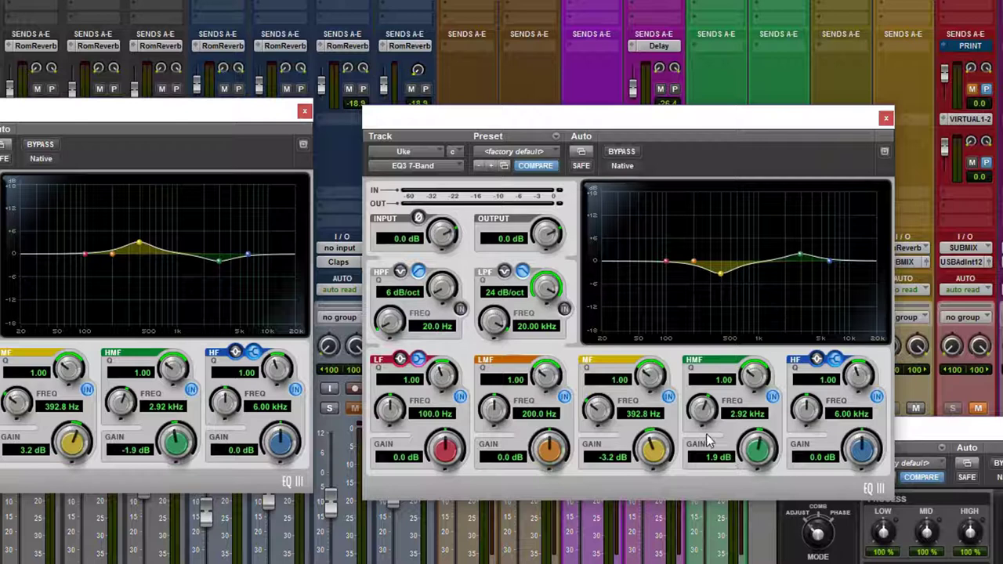
{"action": "mouse_move", "coordinate": [708, 467]}
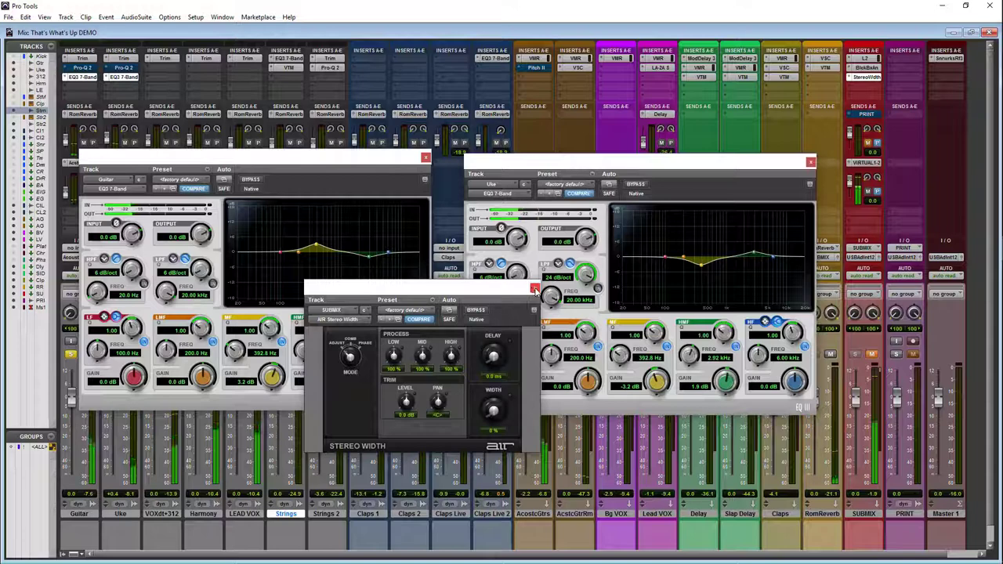
Step: Close the Stereo Width, Guitar EQ and Uke EQ windows, leaving only the mix window
{"action": "left_click", "coordinate": [426, 157]}
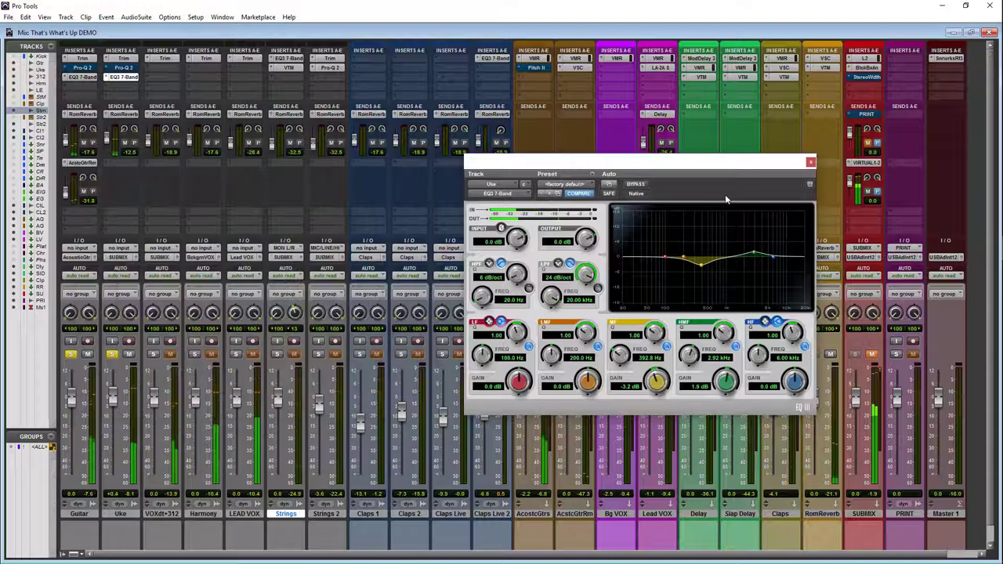
{"action": "left_click", "coordinate": [811, 162]}
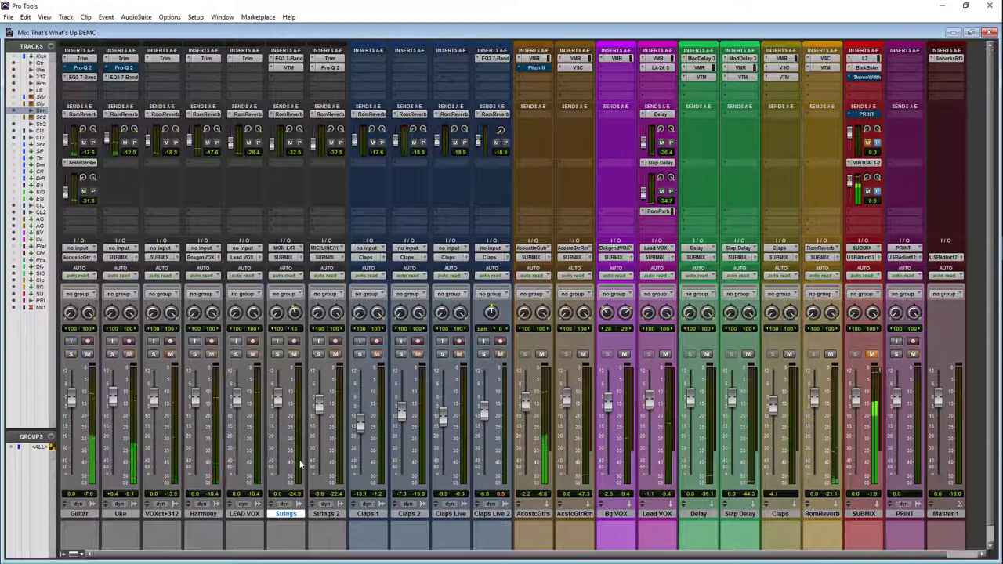